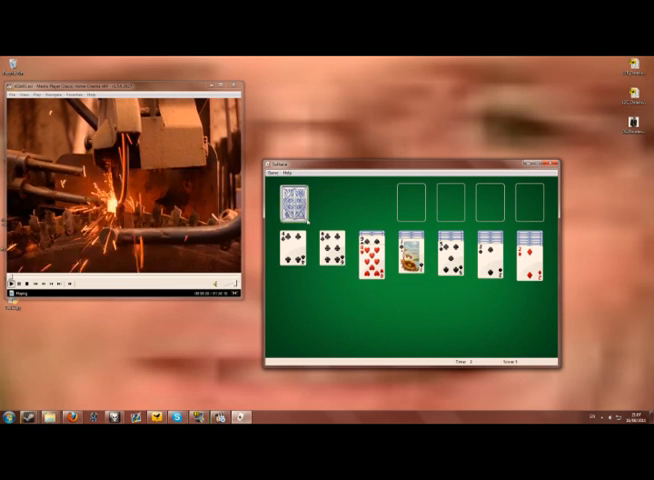
Draw through the stock and get the ace of hearts onto a foundation.
click(294, 200)
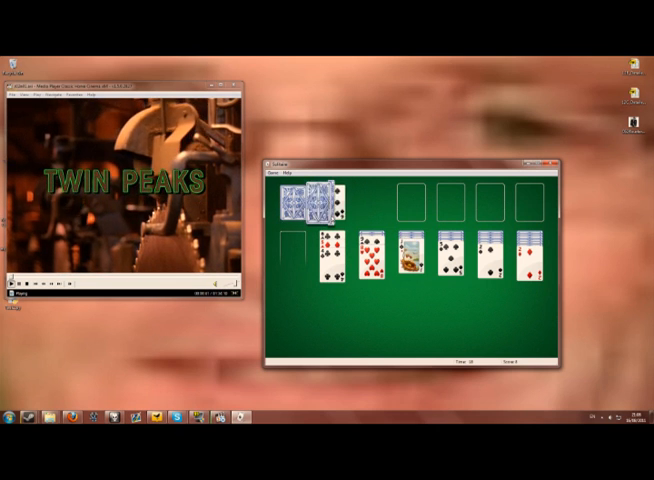
click(292, 196)
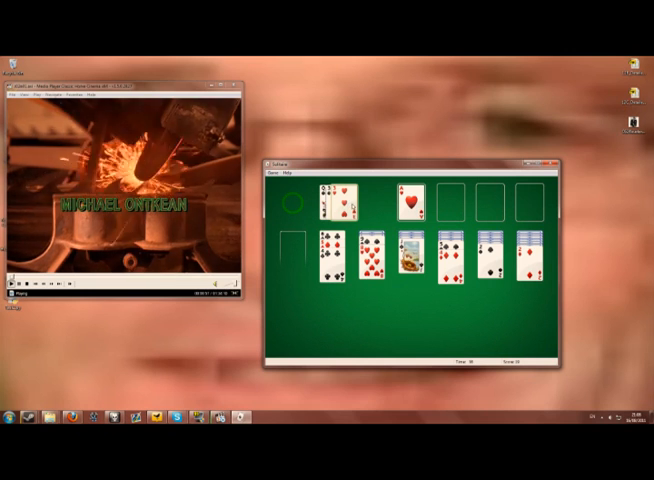
Fill the empty first column with the king and recycle the waste pile into the stock.
click(292, 202)
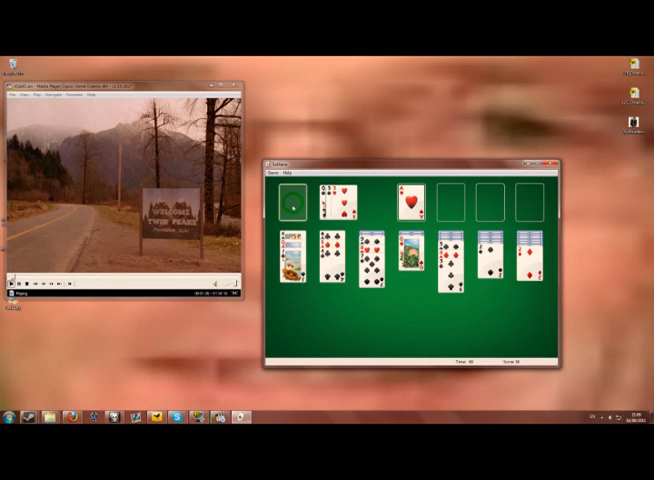
click(292, 196)
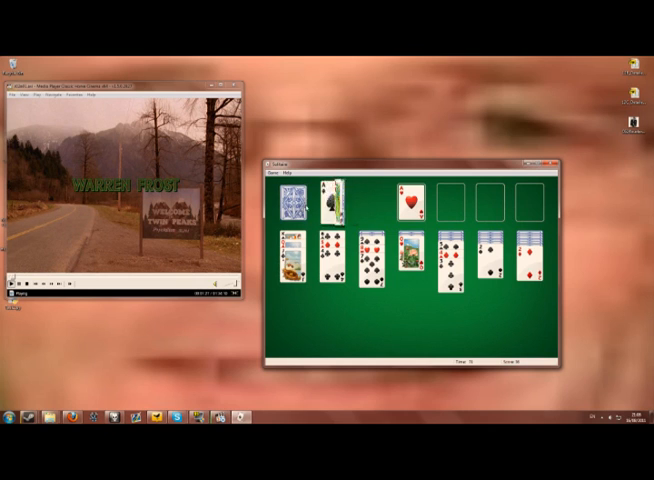